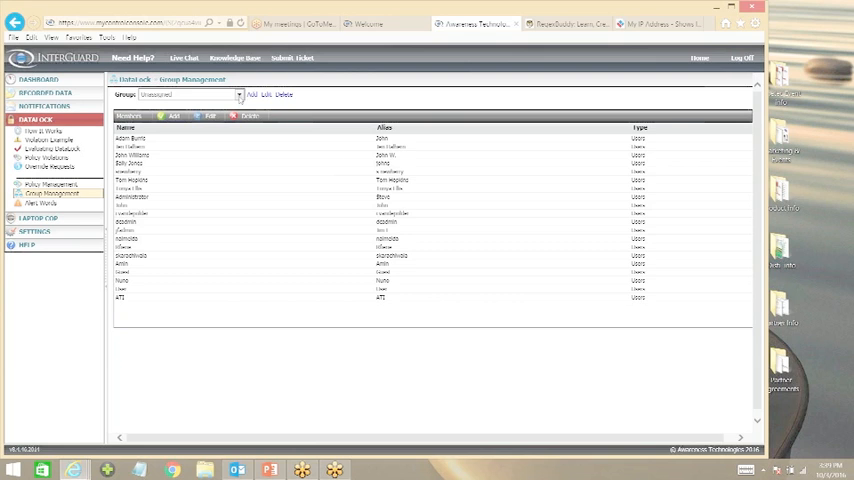
# Start a new group and begin naming it 'Sales'
pyautogui.click(252, 94)
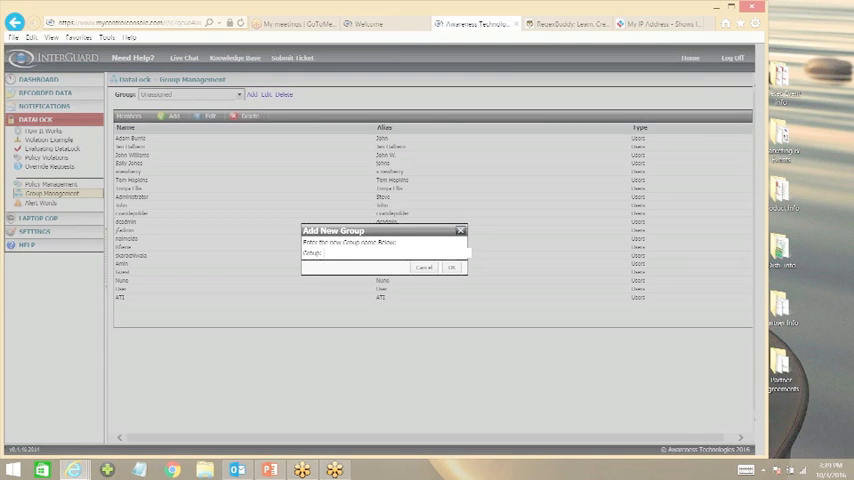
pyautogui.write('1')
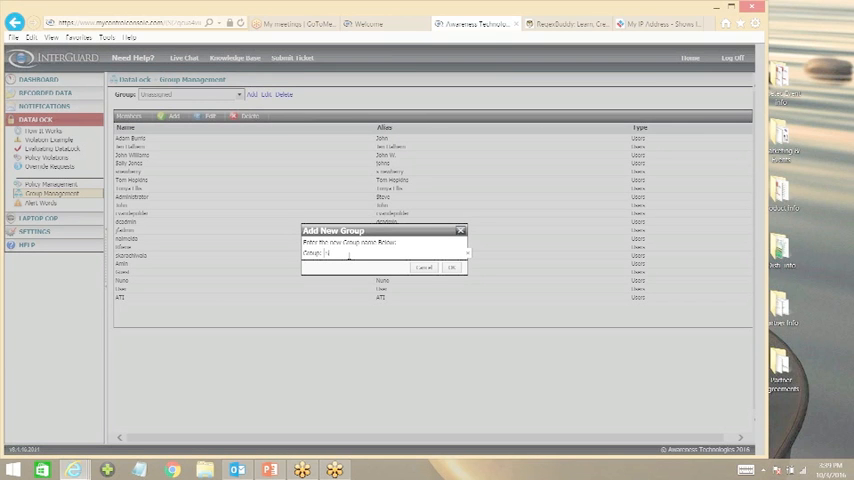
pyautogui.write('Sales')
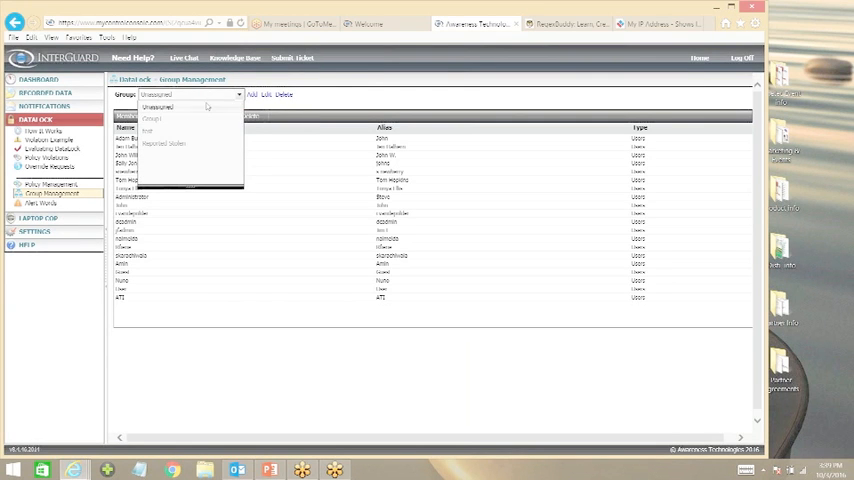
# Close the group list and restart the new group with the name 'Sales'
pyautogui.click(188, 94)
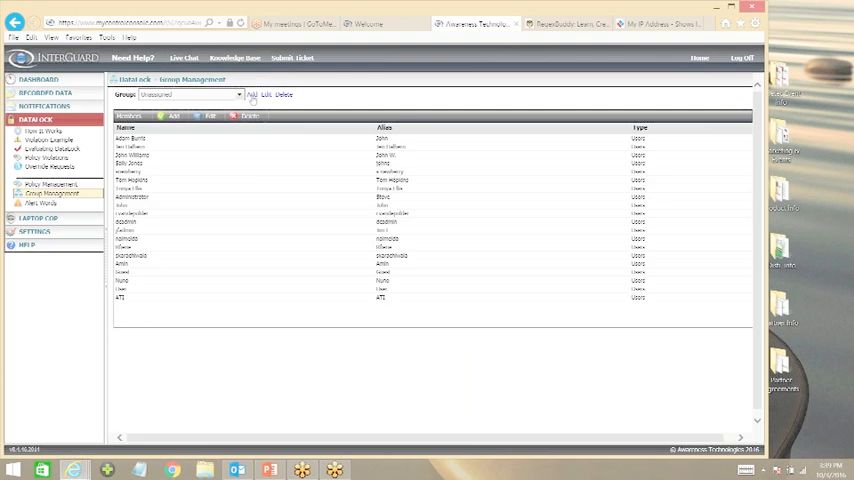
pyautogui.click(252, 94)
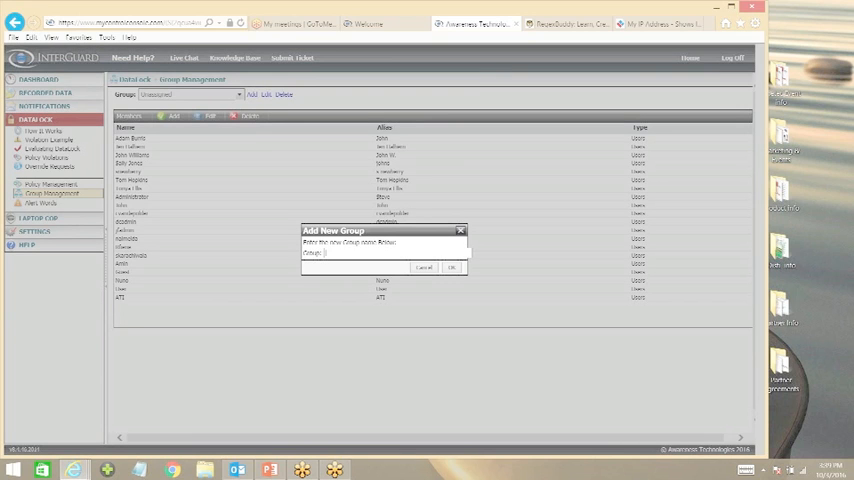
pyautogui.write('Sales')
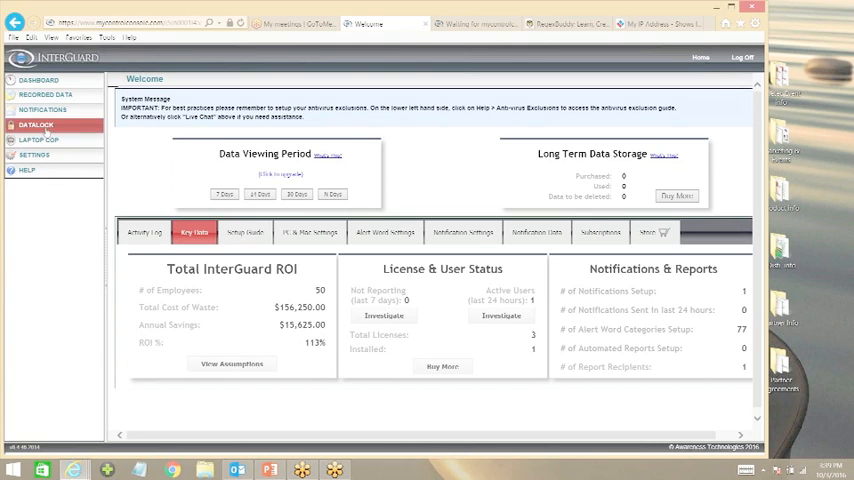
# Show the Sales & Marketing Web Filter group in DataLock Group Management, cancelling a stray Add New Group
pyautogui.click(36, 124)
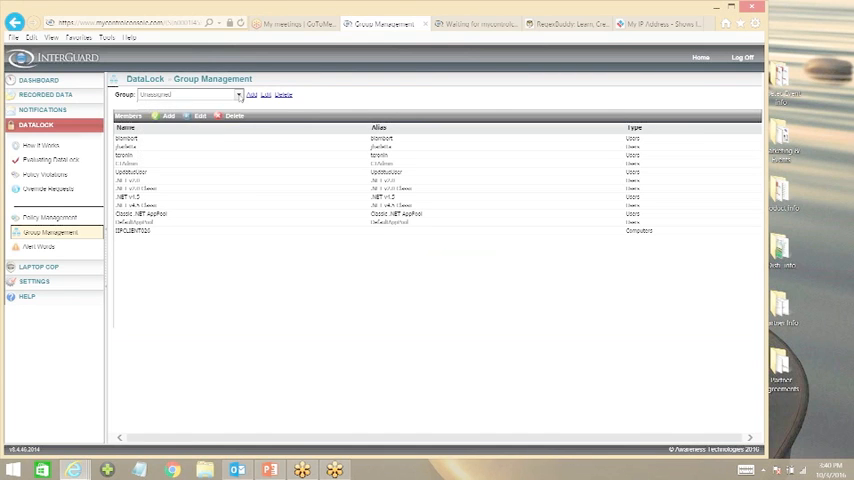
pyautogui.click(238, 94)
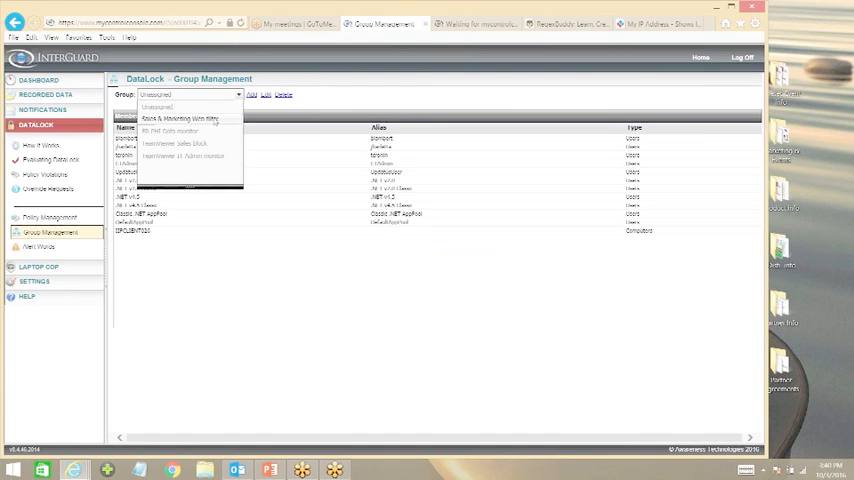
pyautogui.click(180, 118)
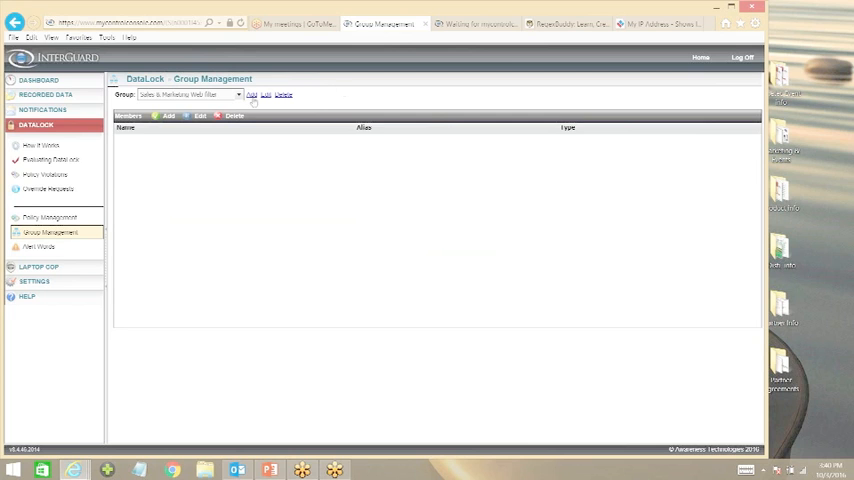
pyautogui.click(250, 96)
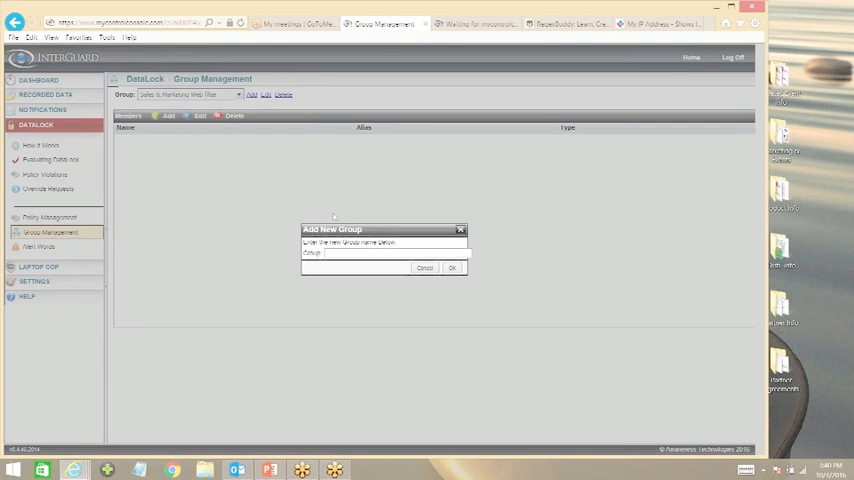
pyautogui.click(424, 268)
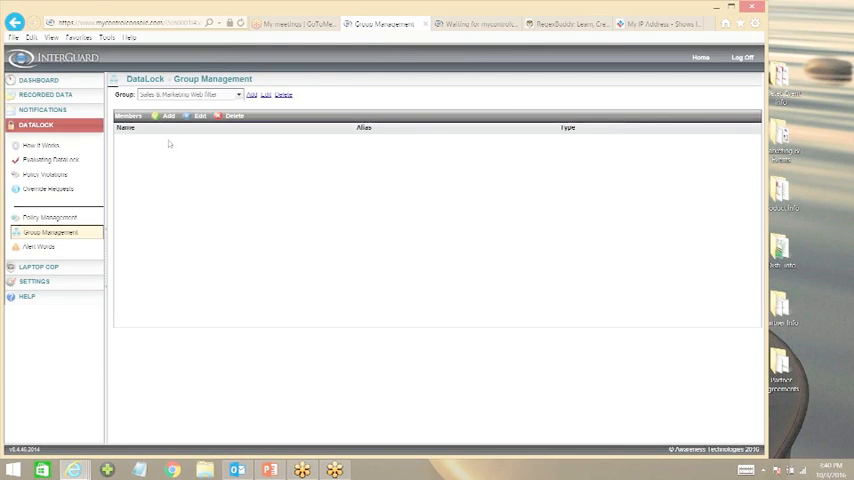
# Search for available computers and add the found one as a member of the group
pyautogui.click(168, 116)
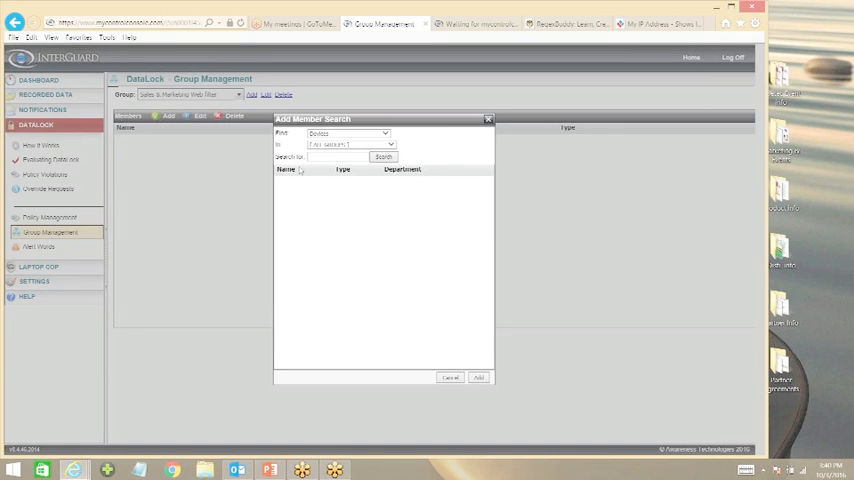
pyautogui.click(384, 156)
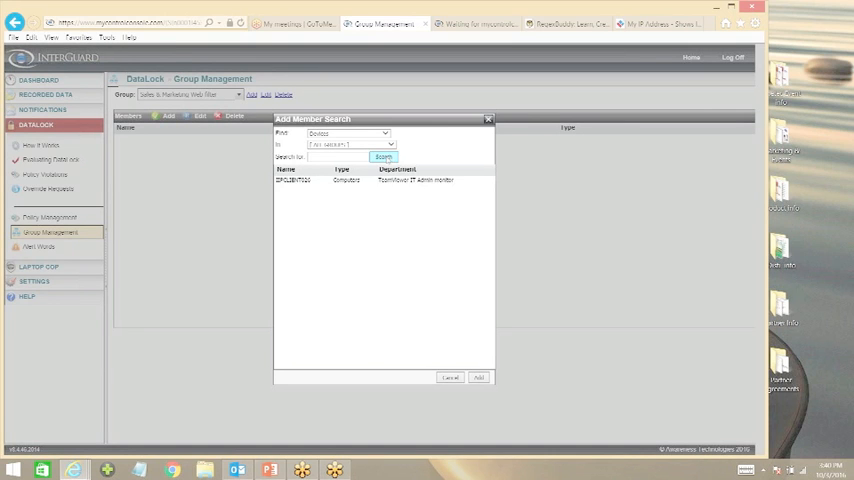
pyautogui.moveTo(380, 216)
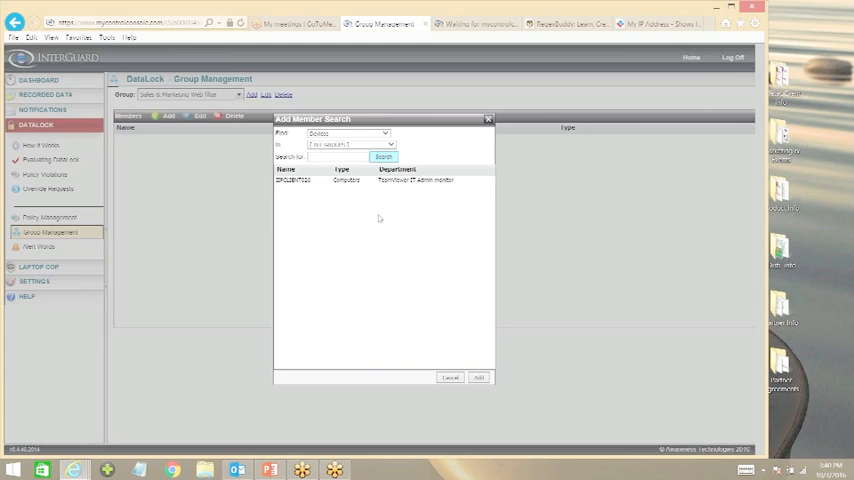
pyautogui.moveTo(384, 208)
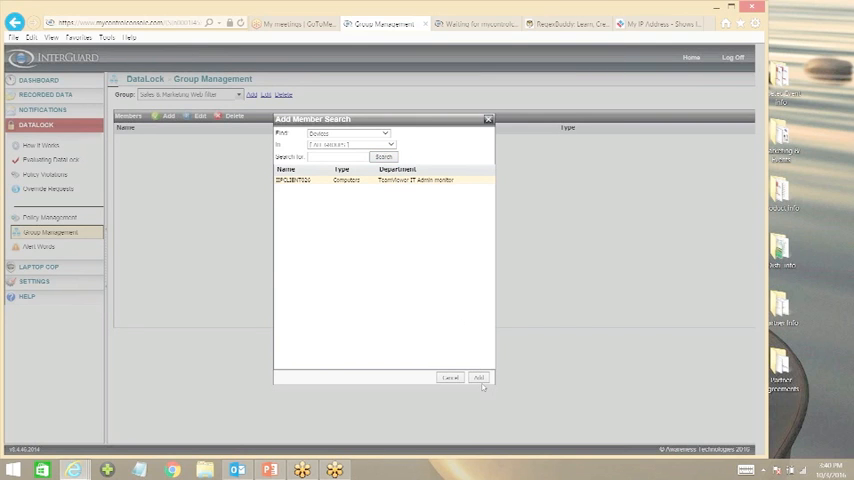
pyautogui.click(478, 376)
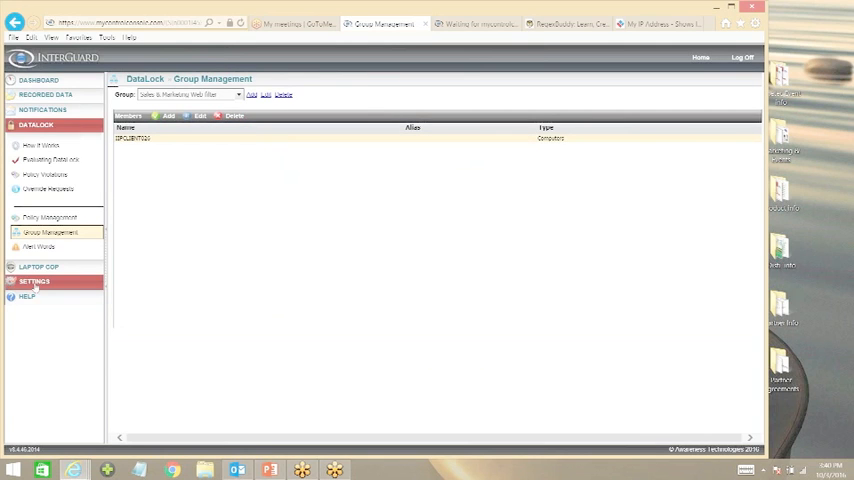
# Go to the Recording & Alert Rules page under Settings
pyautogui.click(34, 280)
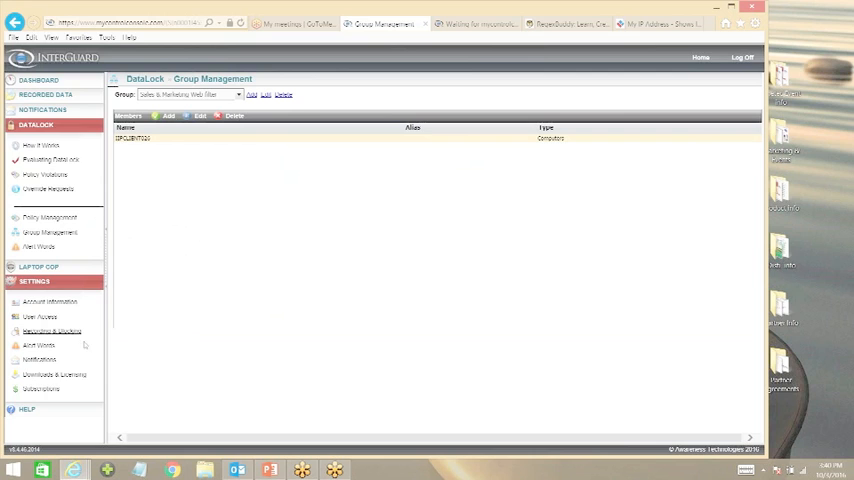
pyautogui.click(52, 332)
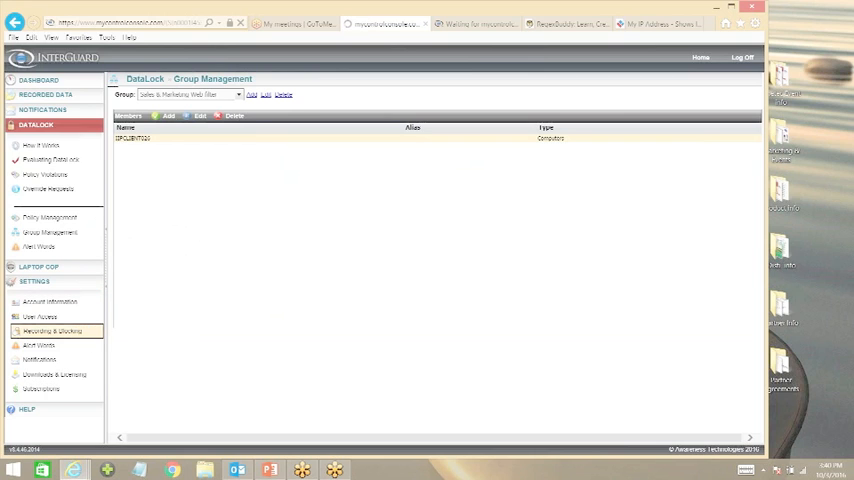
pyautogui.click(52, 332)
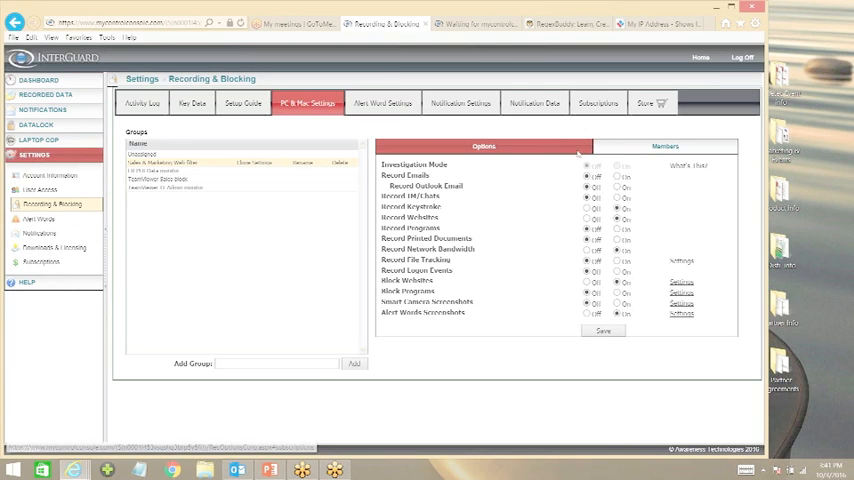
# Show the Sales & Marketing Web Filter group's Members list
pyautogui.click(664, 146)
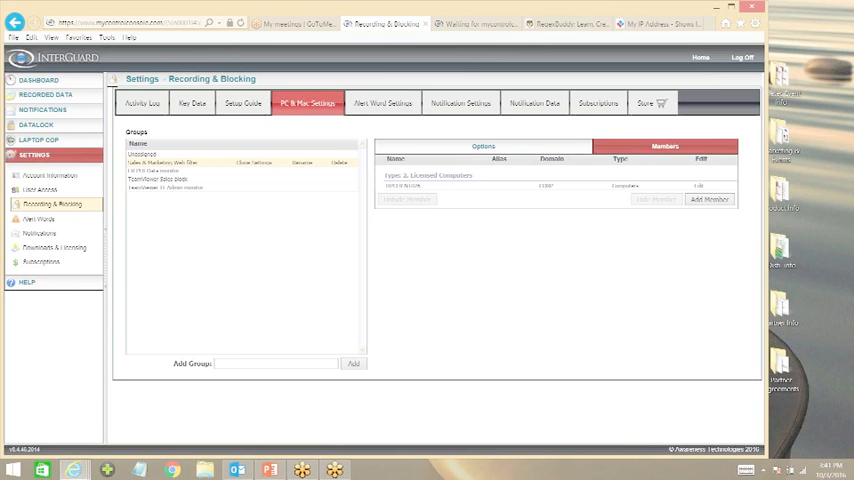
# Return to the group's recording Options and save them
pyautogui.click(482, 146)
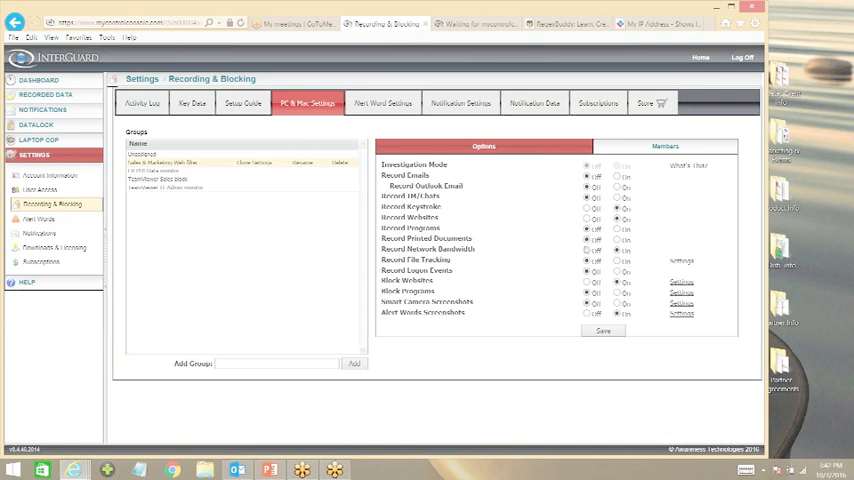
pyautogui.moveTo(684, 238)
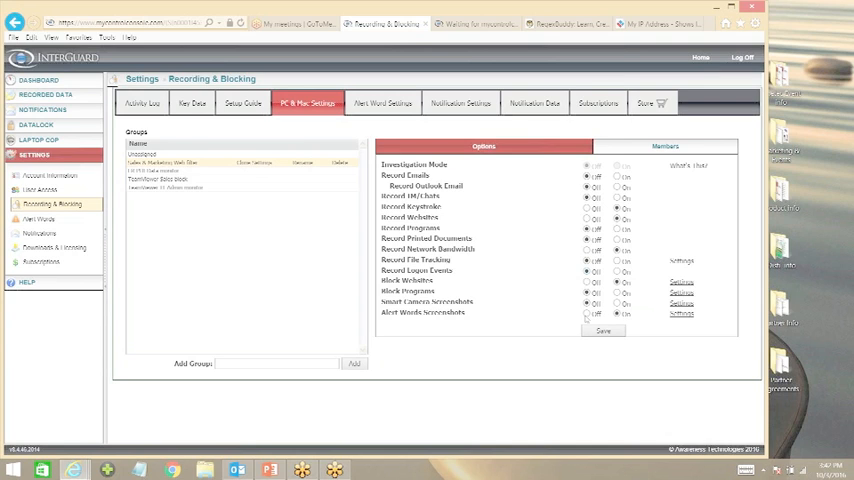
pyautogui.moveTo(640, 306)
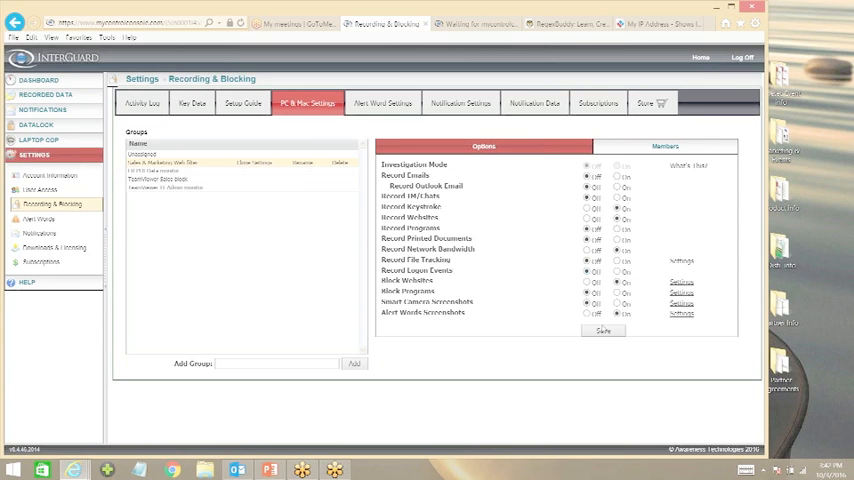
pyautogui.click(604, 330)
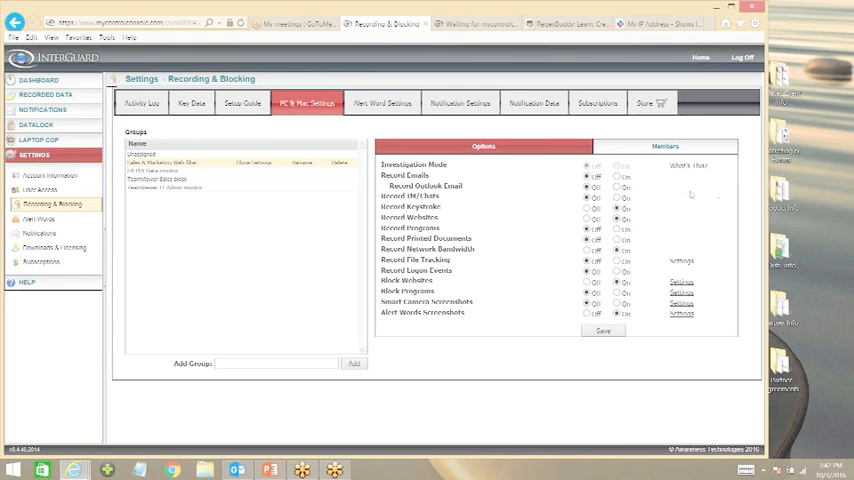
# In the group's web filter settings, expand Adult and block every Malicious Websites subcategory
pyautogui.click(404, 280)
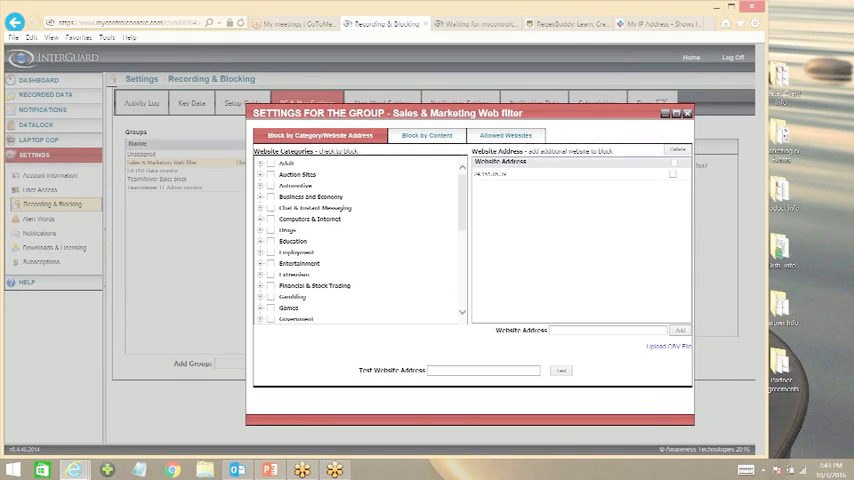
pyautogui.moveTo(686, 284)
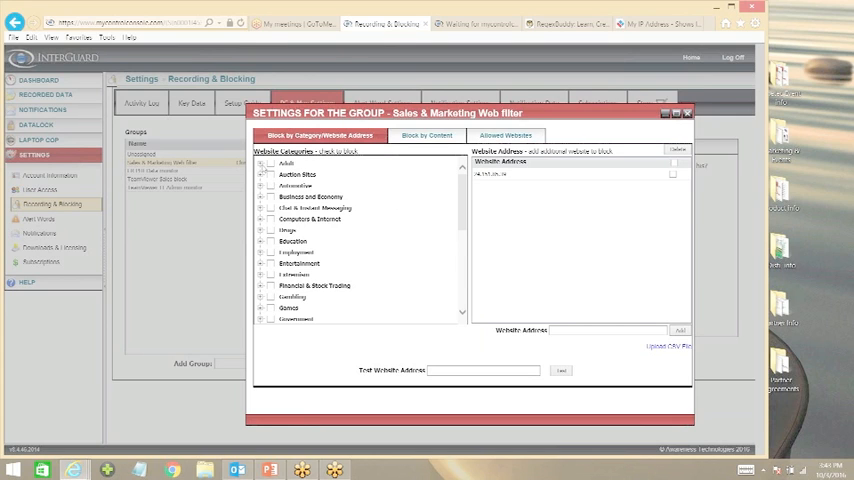
pyautogui.click(260, 164)
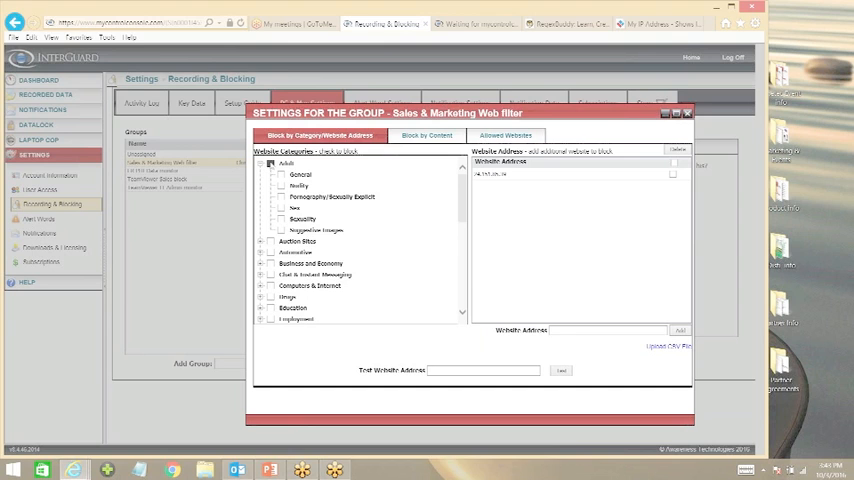
pyautogui.moveTo(500, 254)
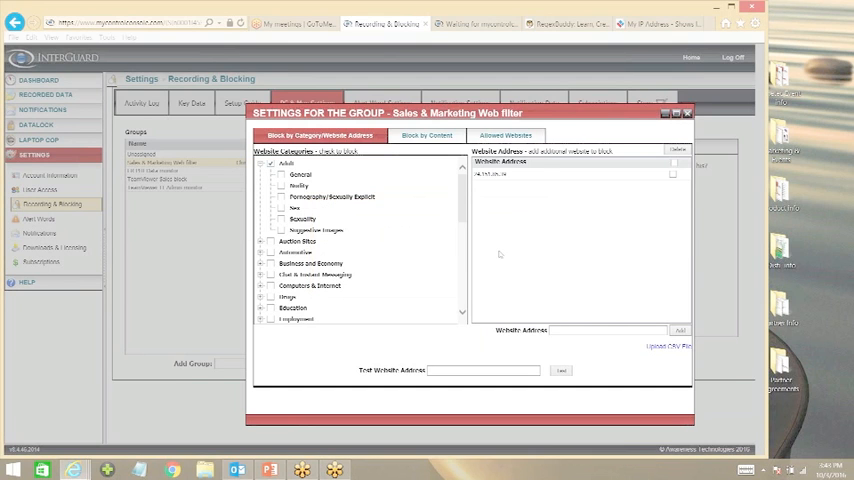
pyautogui.scroll(-3)
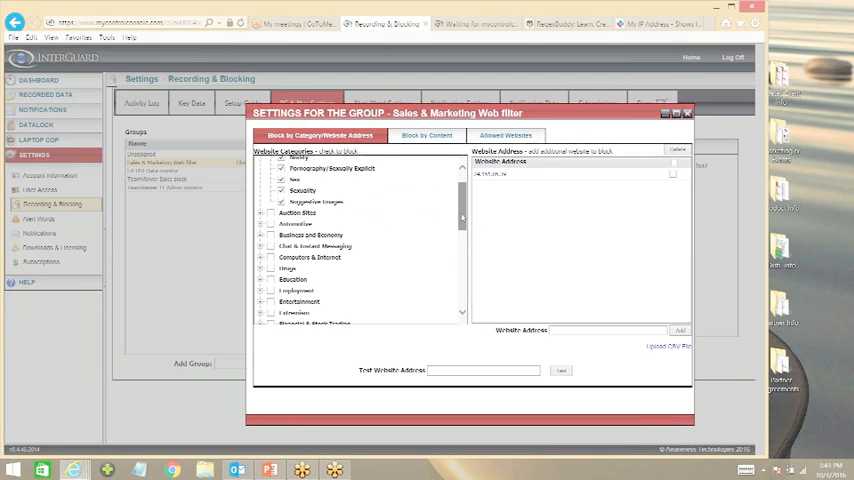
pyautogui.scroll(-3)
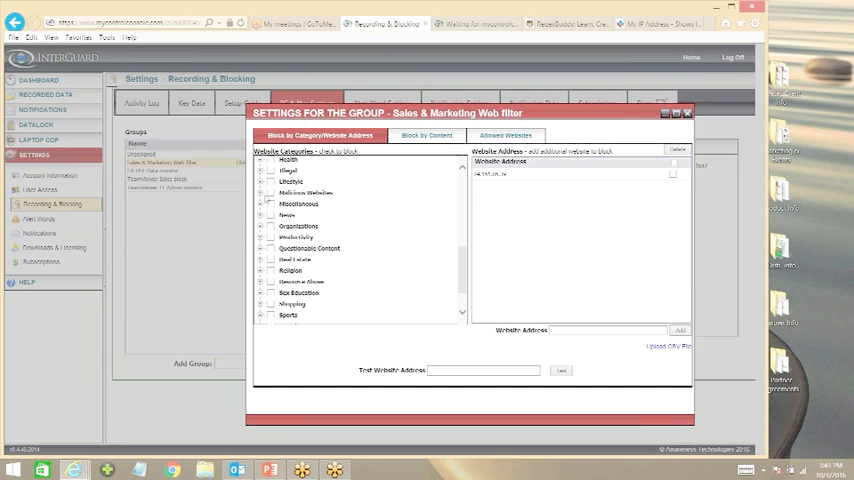
pyautogui.click(272, 192)
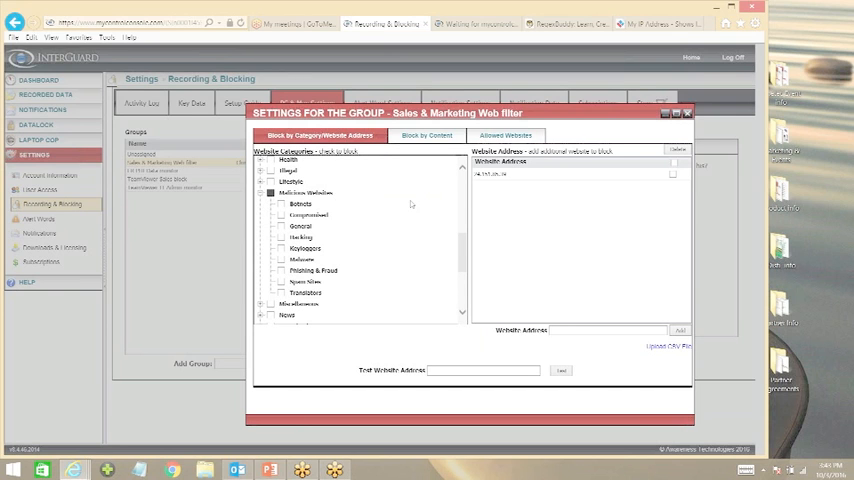
pyautogui.click(270, 192)
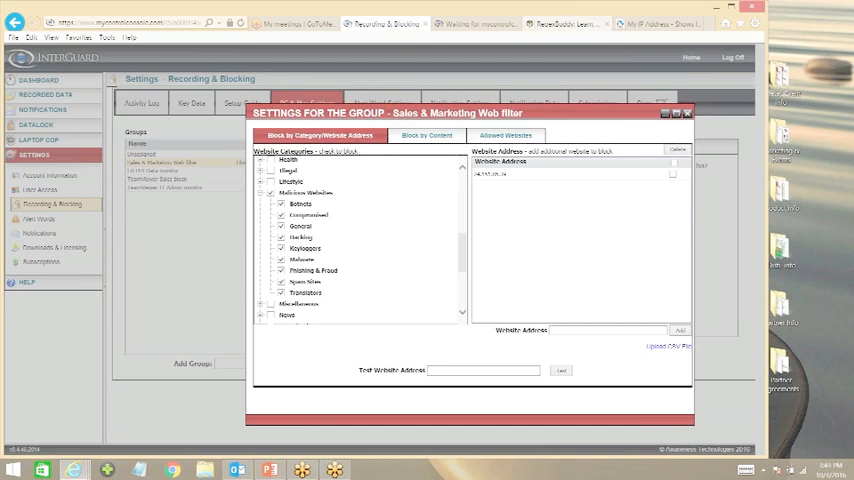
# Save the blocked category selections for the group
pyautogui.click(656, 24)
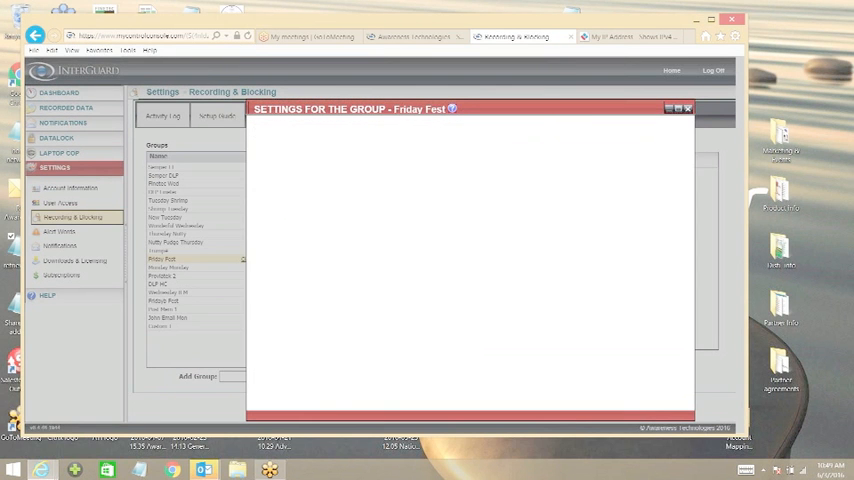
# Switch to Block by Content and choose an entry from the keyword content lists
pyautogui.click(428, 132)
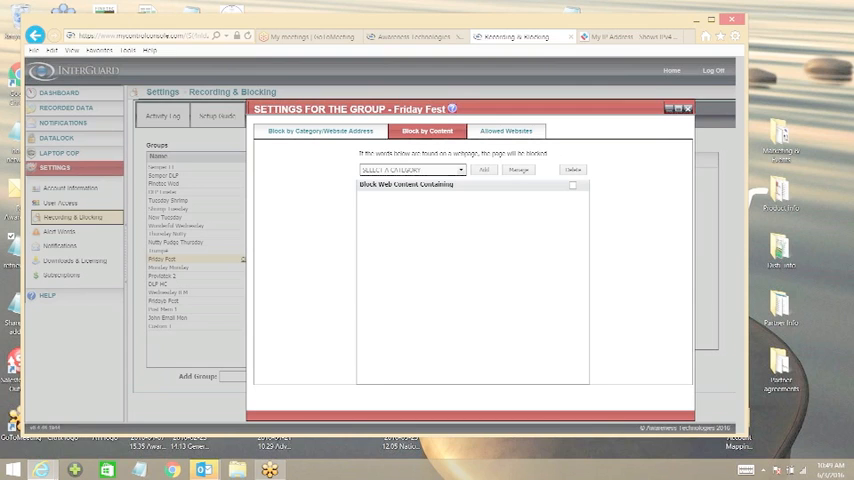
pyautogui.click(410, 168)
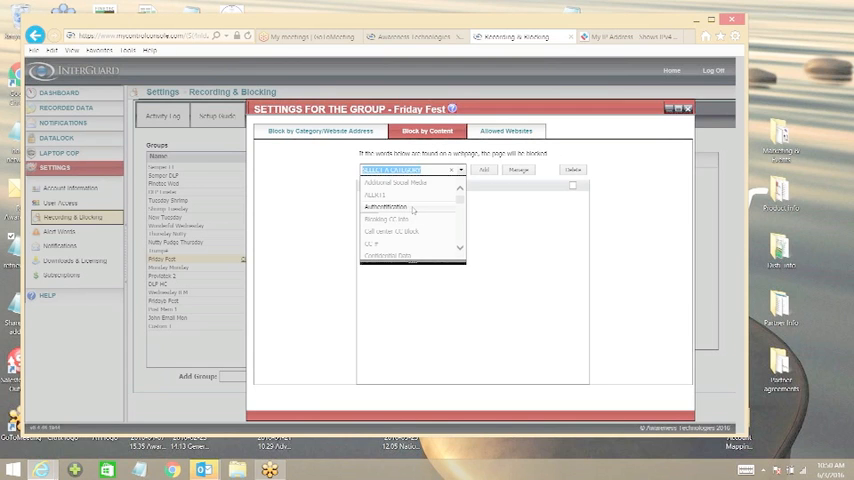
pyautogui.click(388, 220)
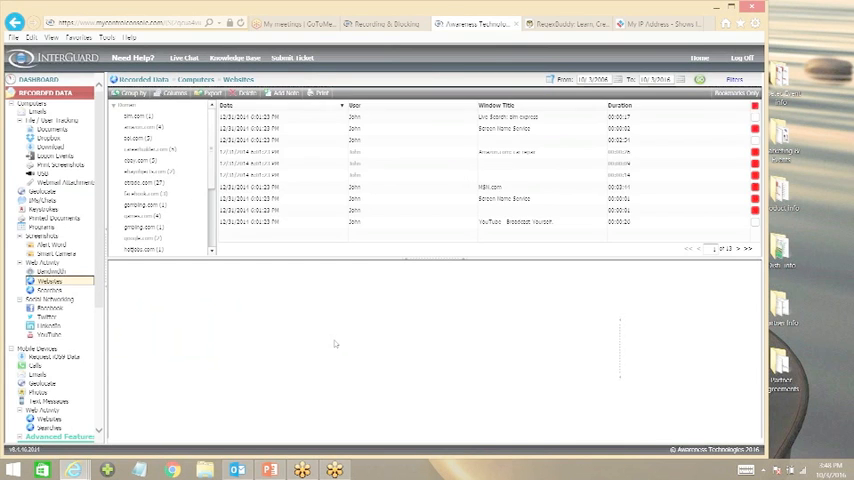
pyautogui.moveTo(380, 288)
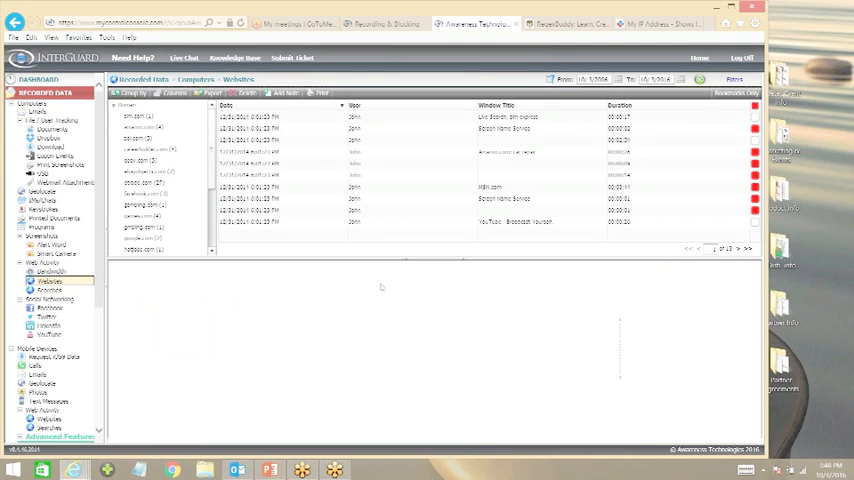